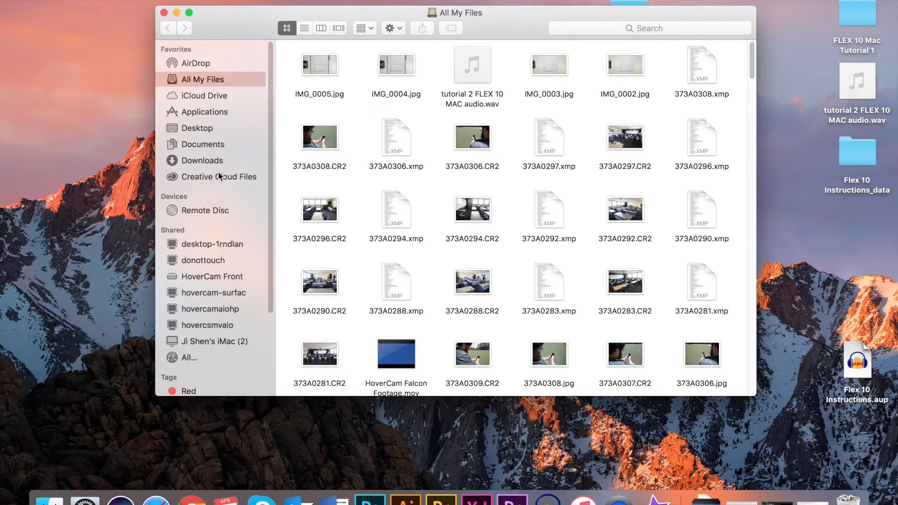
Launch FLEX 10 to show the live document-camera feed of the math worksheet.
{"action": "left_click", "coordinate": [204, 112]}
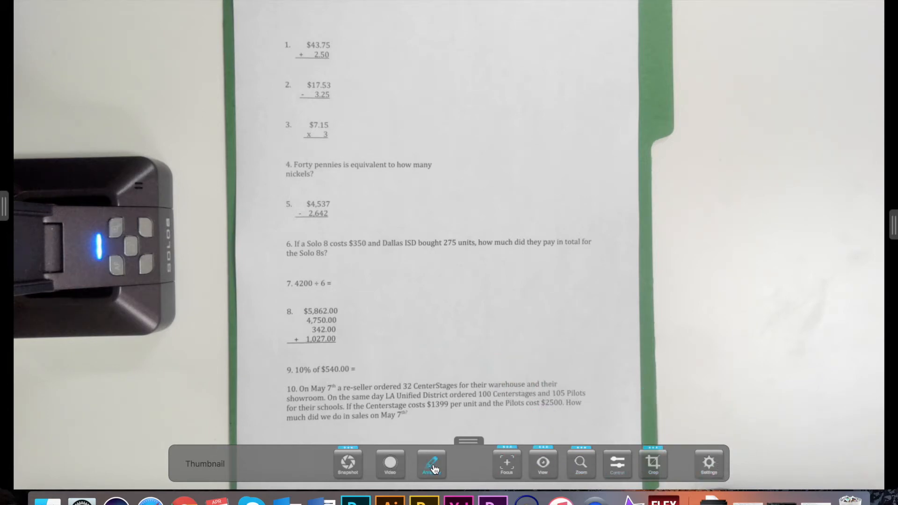
Turn on Annotate mode to show the vertical drawing toolbar on the right.
{"action": "left_click", "coordinate": [430, 464]}
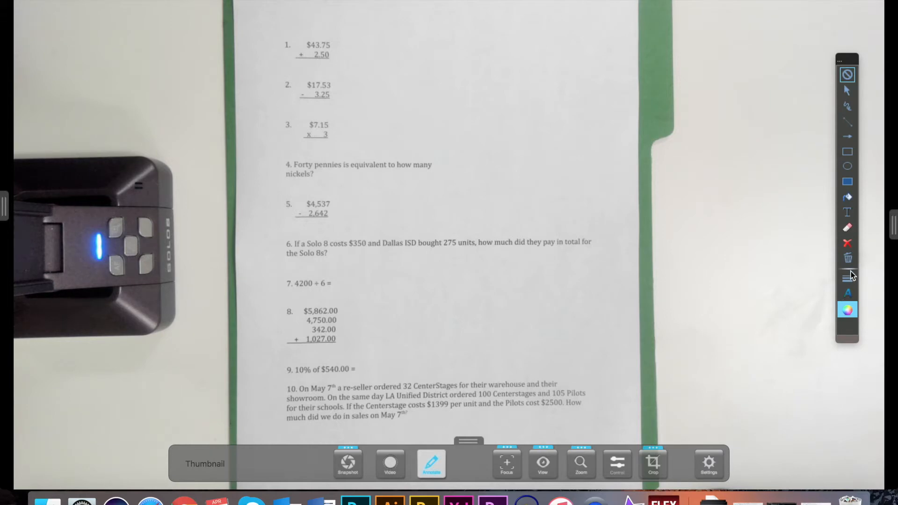
{"action": "mouse_move", "coordinate": [852, 143]}
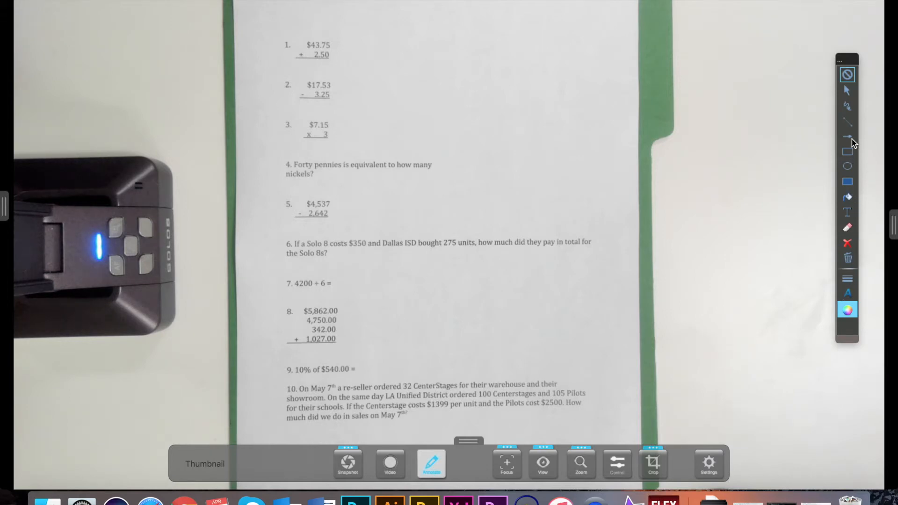
{"action": "mouse_move", "coordinate": [850, 94]}
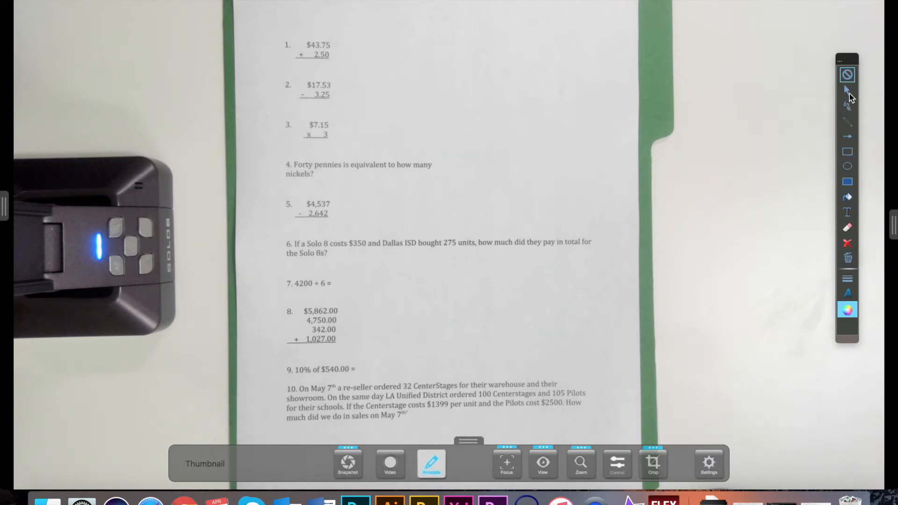
{"action": "mouse_move", "coordinate": [847, 154]}
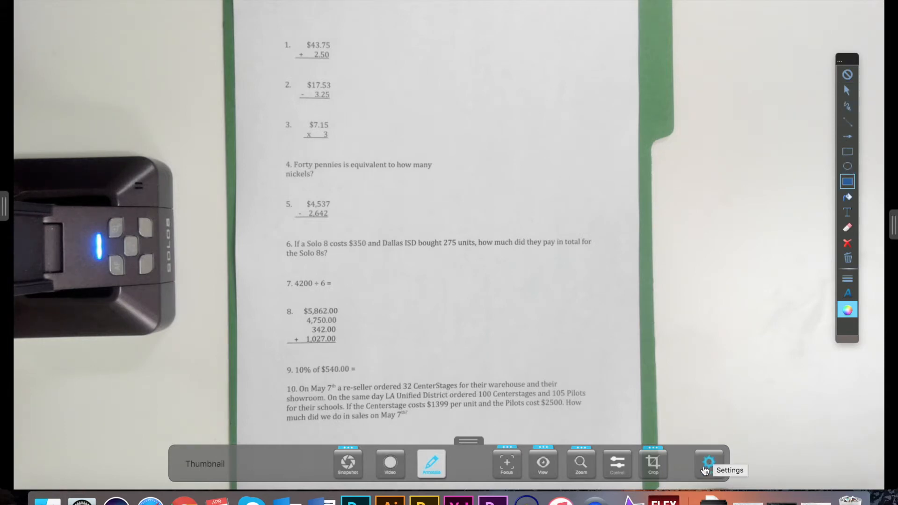
{"action": "mouse_move", "coordinate": [595, 472]}
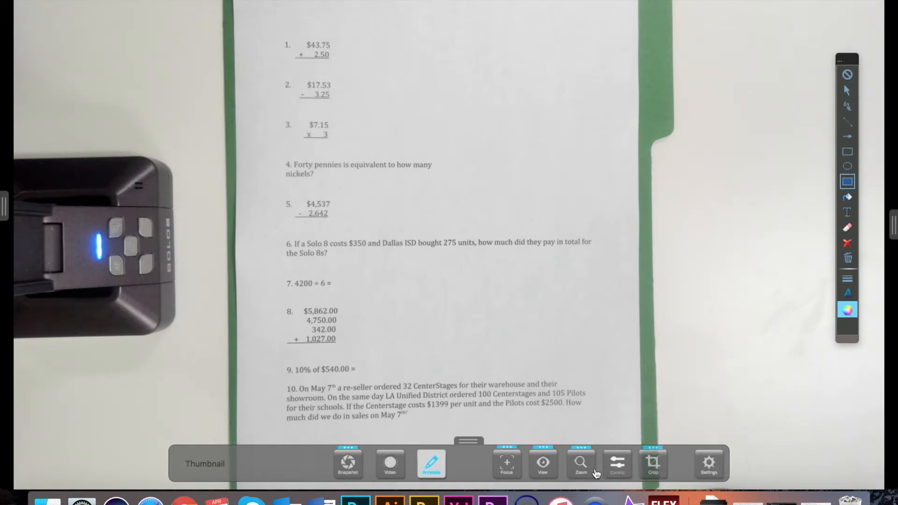
Scribble a blue freehand squiggle on the feed, then clear it with the red X.
{"action": "left_click", "coordinate": [506, 464]}
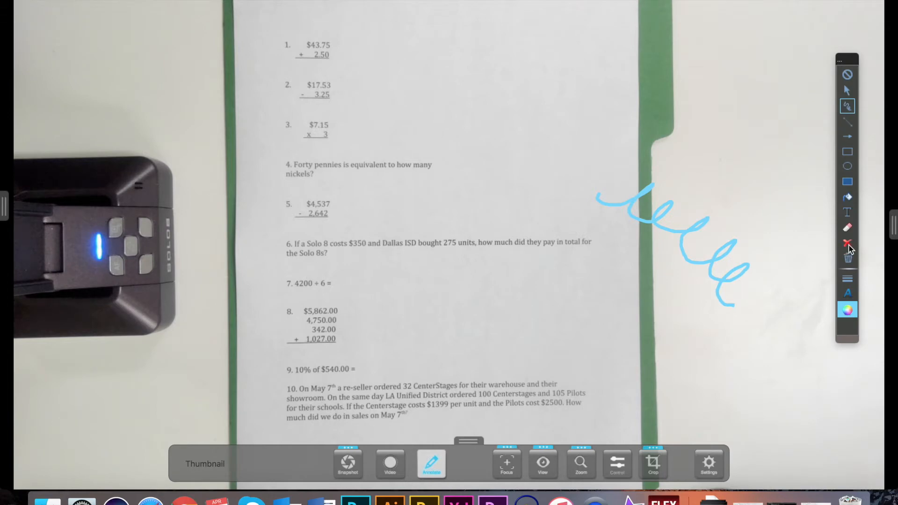
{"action": "left_click", "coordinate": [847, 242]}
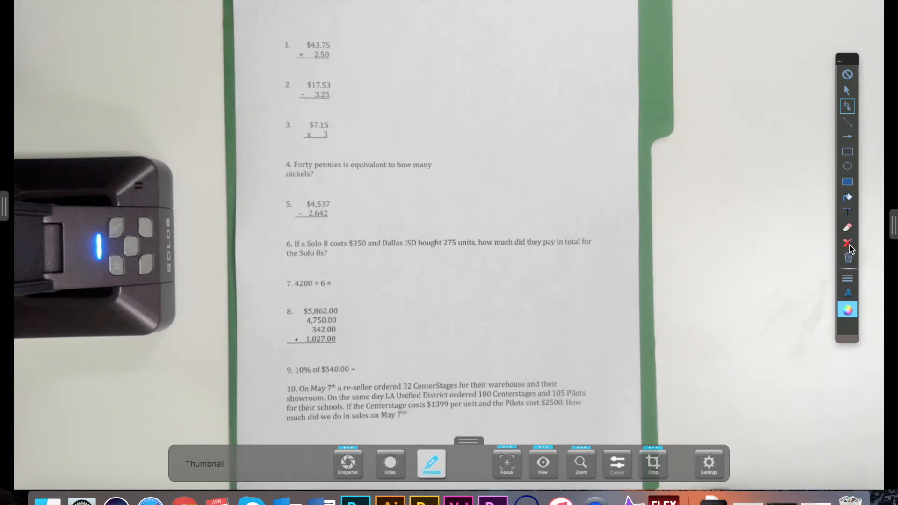
{"action": "mouse_move", "coordinate": [834, 227]}
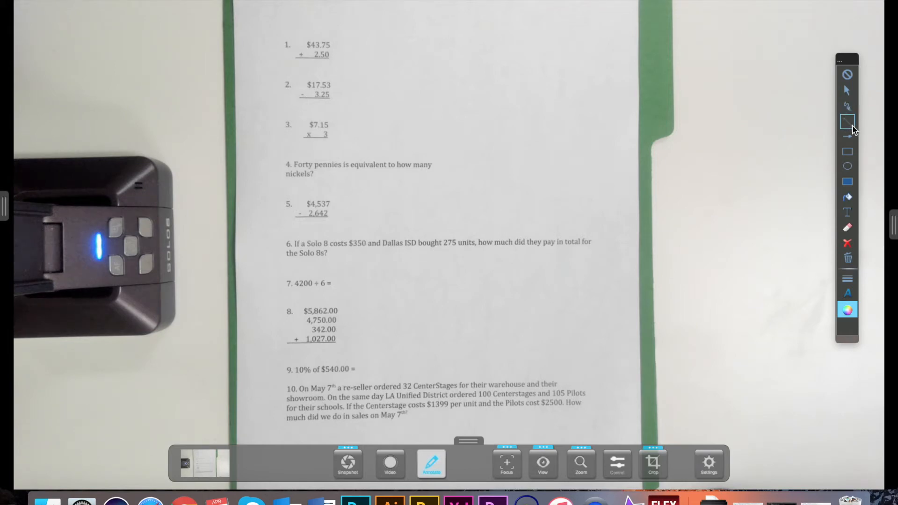
{"action": "mouse_move", "coordinate": [853, 148]}
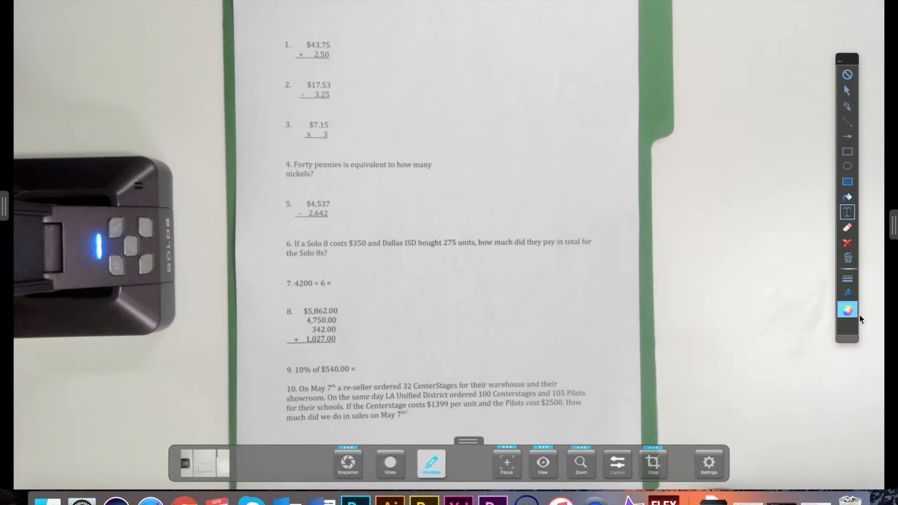
{"action": "mouse_move", "coordinate": [561, 416]}
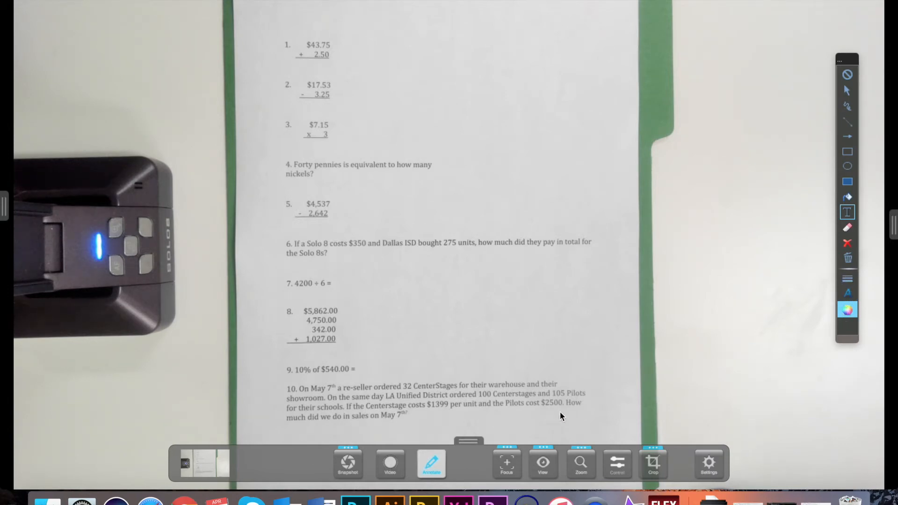
Close the annotation toolbar to return to the plain live worksheet feed.
{"action": "left_click", "coordinate": [389, 463]}
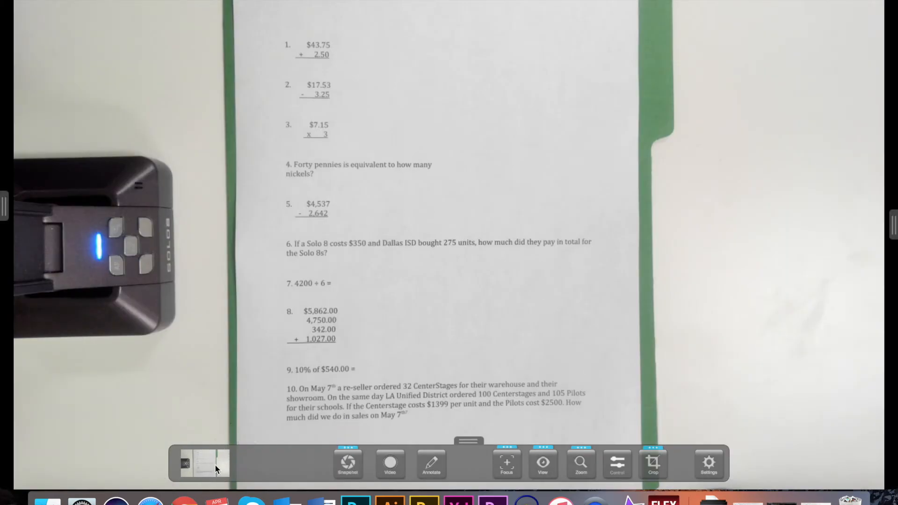
{"action": "mouse_move", "coordinate": [114, 338]}
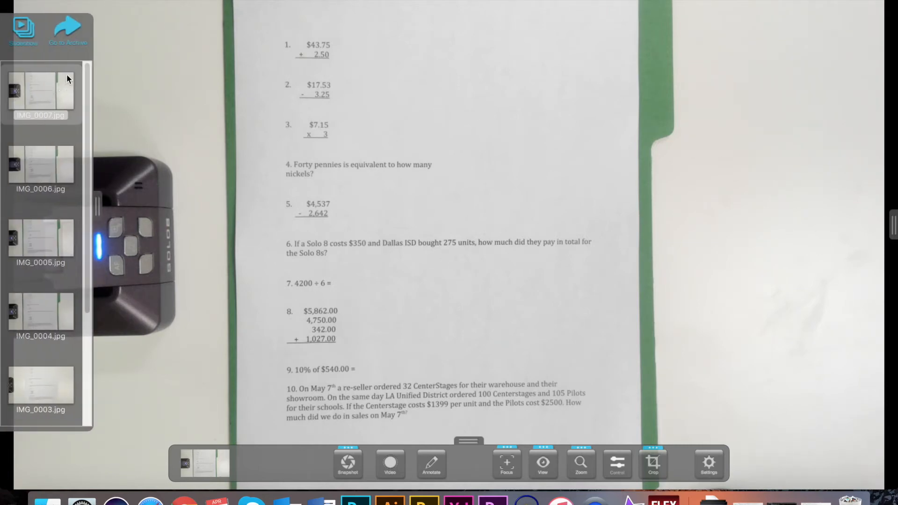
{"action": "mouse_move", "coordinate": [36, 60]}
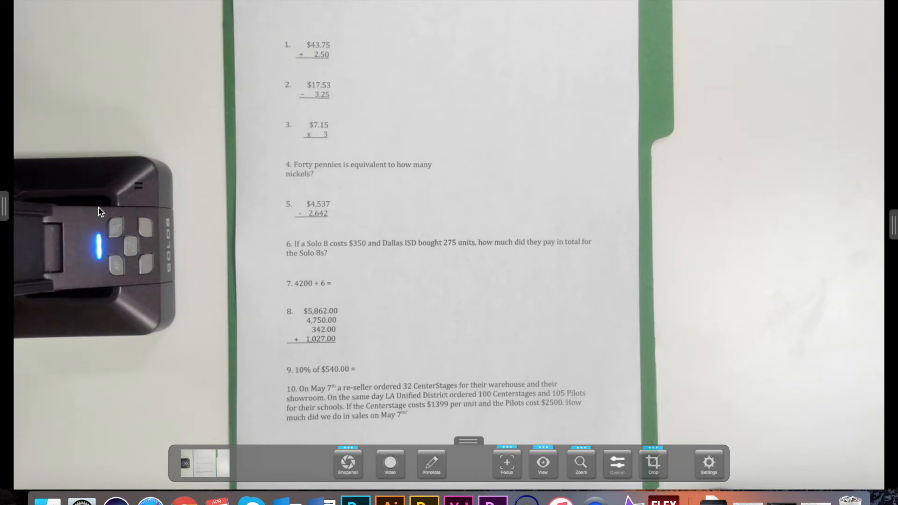
{"action": "mouse_move", "coordinate": [463, 447]}
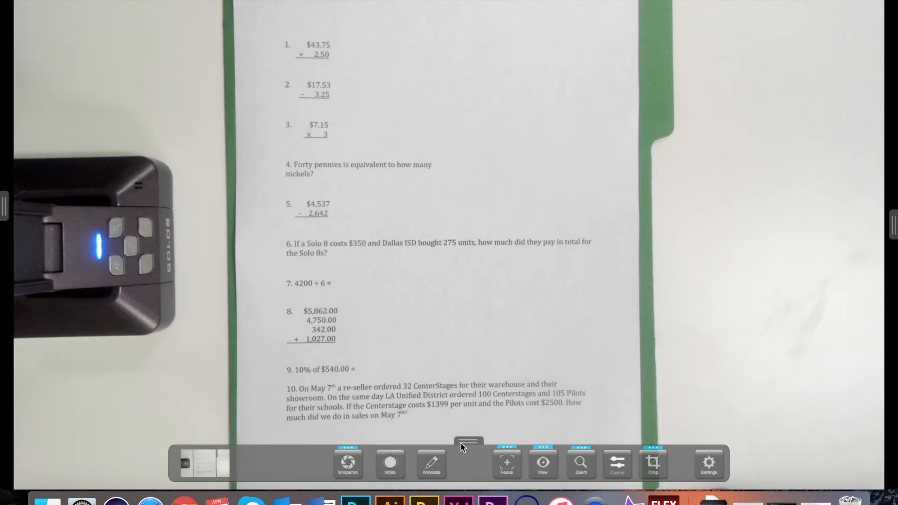
Crop a box around worksheet problems 1–3 and capture it as a snapshot.
{"action": "left_click", "coordinate": [652, 462]}
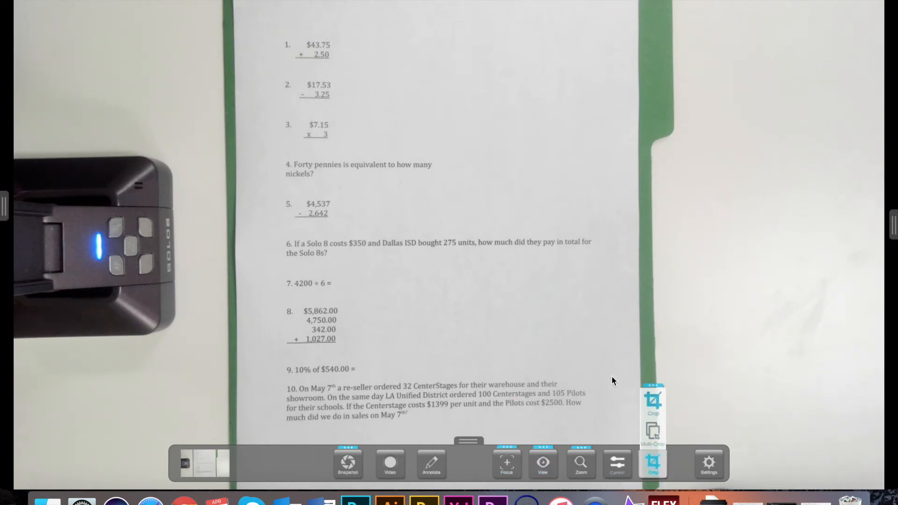
{"action": "left_click", "coordinate": [652, 464]}
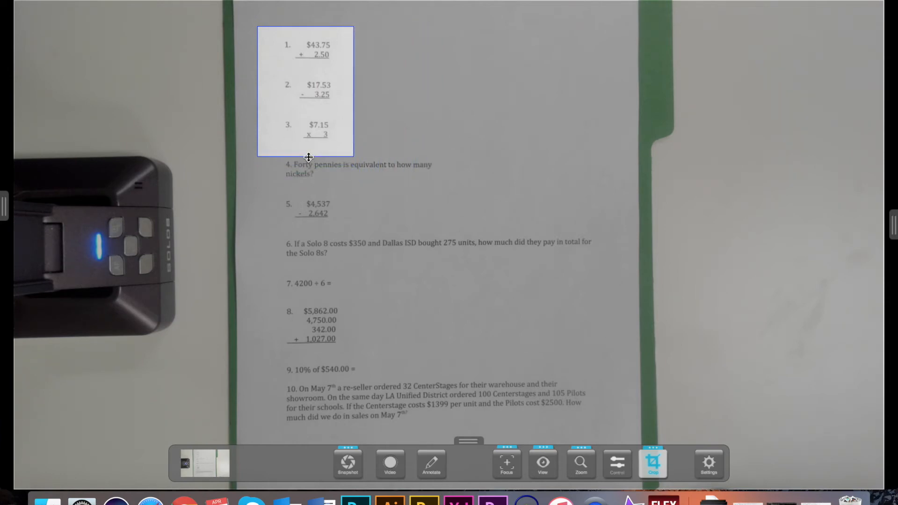
{"action": "mouse_move", "coordinate": [279, 192]}
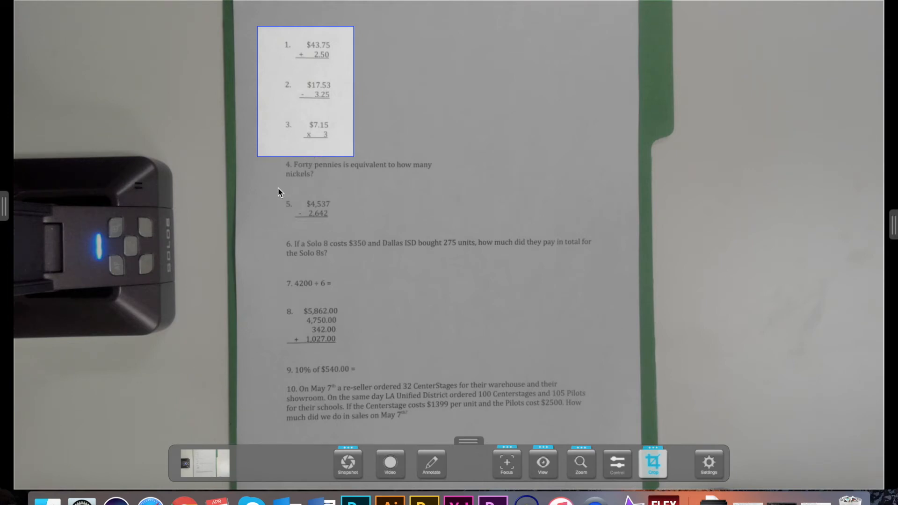
{"action": "mouse_move", "coordinate": [348, 463]}
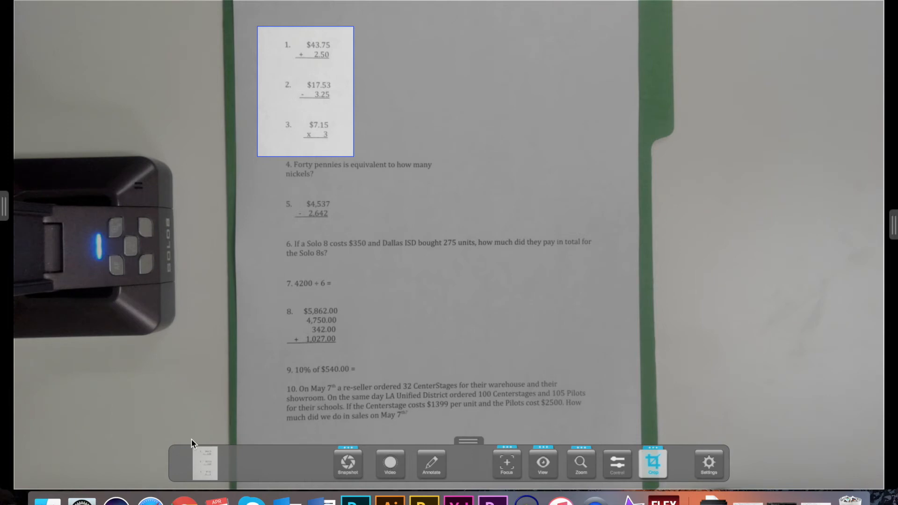
{"action": "mouse_move", "coordinate": [179, 459]}
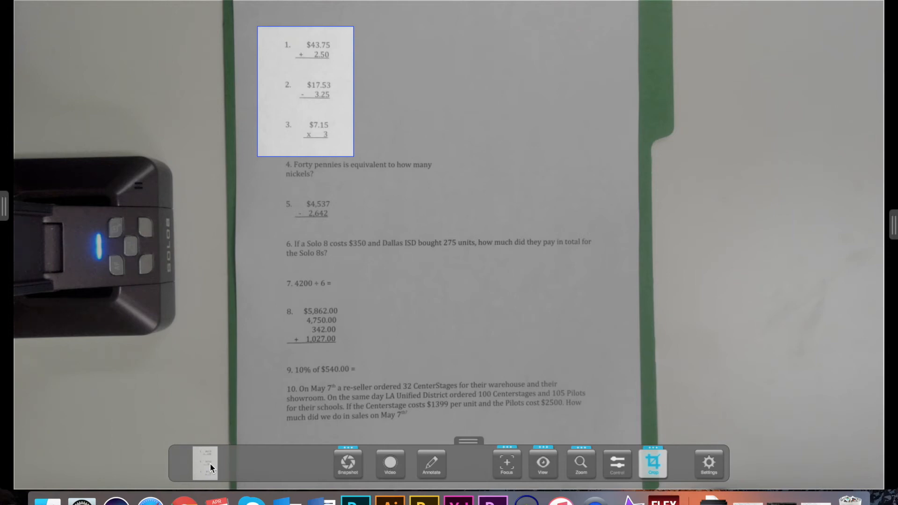
{"action": "left_click", "coordinate": [653, 464]}
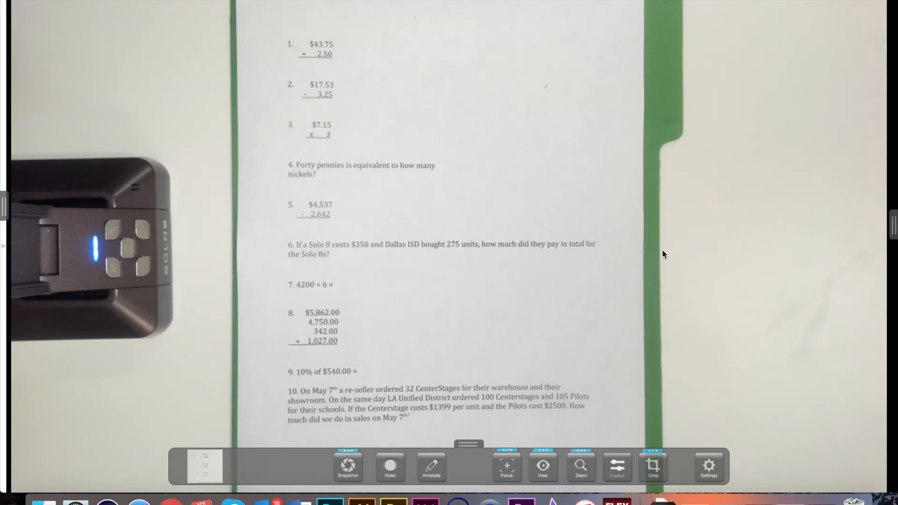
{"action": "mouse_move", "coordinate": [553, 471]}
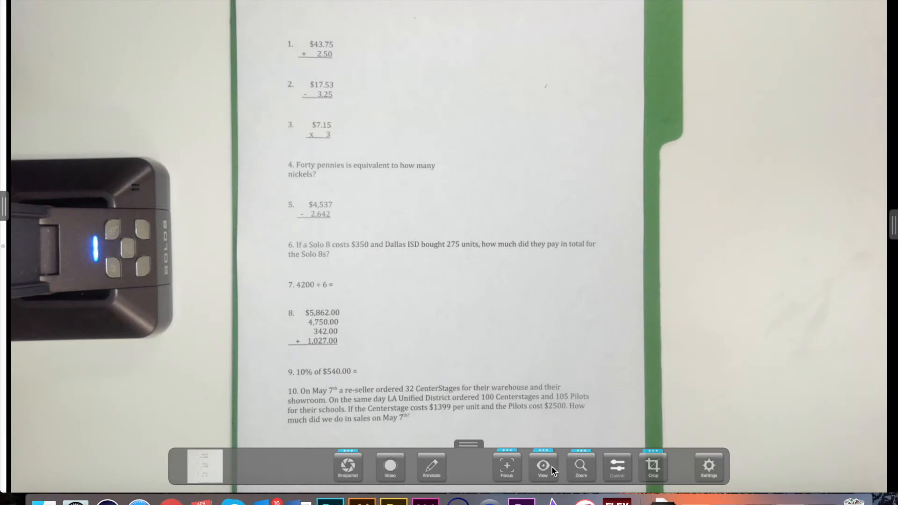
Choose Split Screen from the View menu to show cropped problems beside the live feed.
{"action": "left_click", "coordinate": [543, 465]}
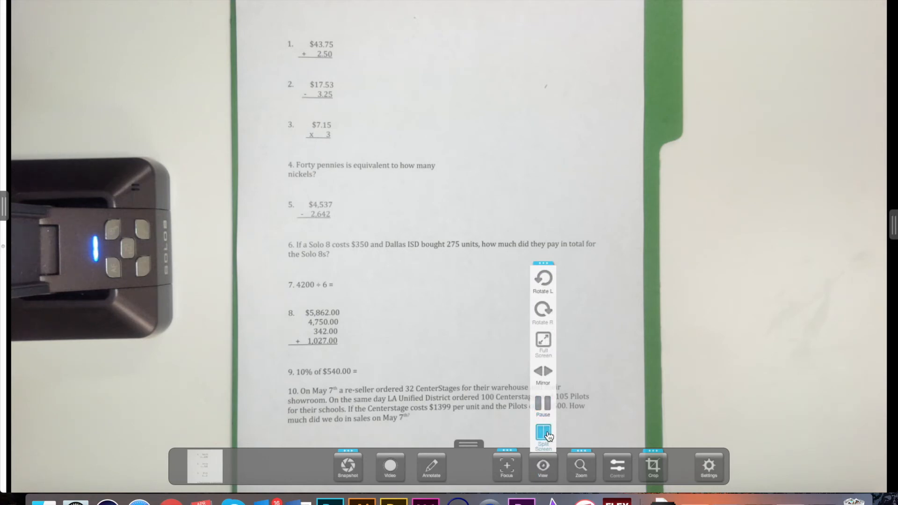
{"action": "left_click", "coordinate": [543, 435]}
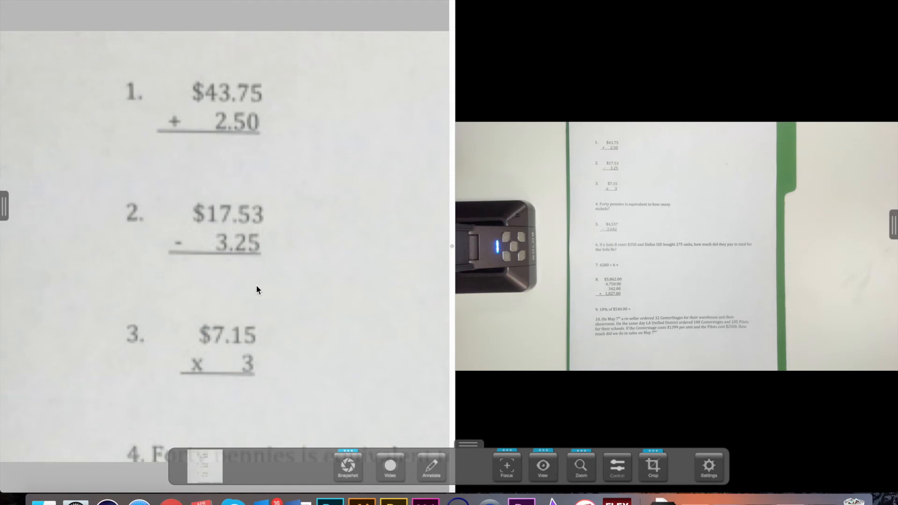
{"action": "mouse_move", "coordinate": [295, 288]}
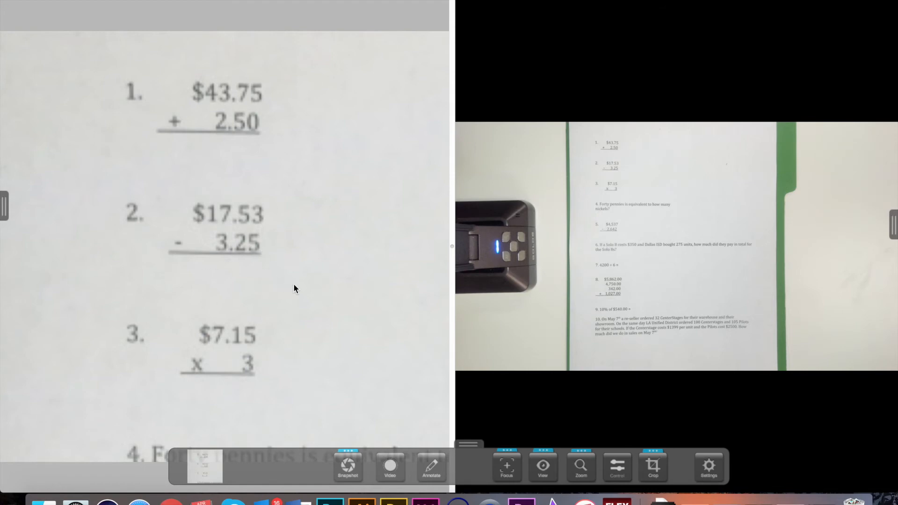
{"action": "mouse_move", "coordinate": [388, 299]}
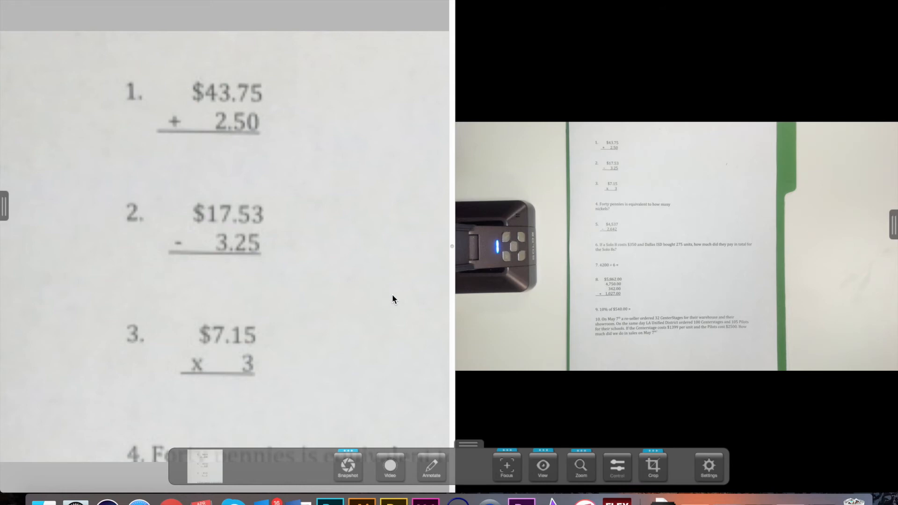
{"action": "mouse_move", "coordinate": [355, 286]}
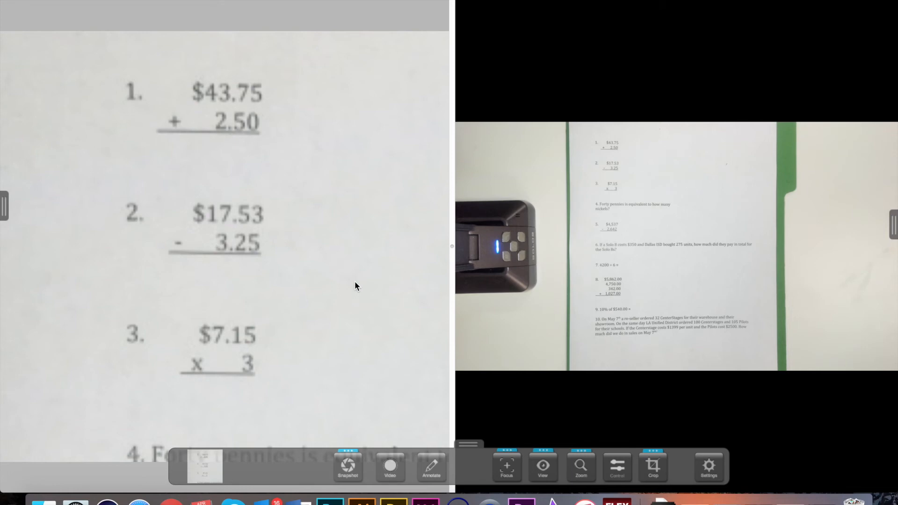
{"action": "mouse_move", "coordinate": [7, 210]}
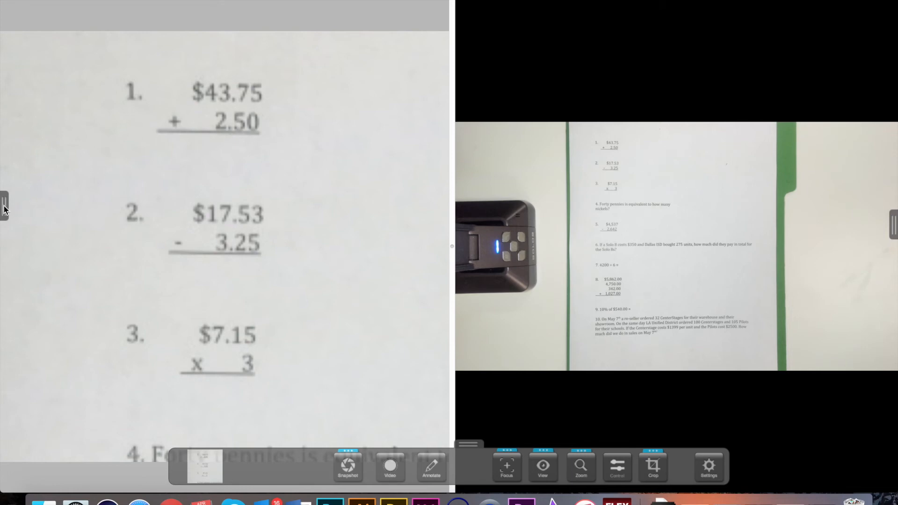
Drag the split divider and zoom the live half to show all ten problems.
{"action": "left_click", "coordinate": [5, 207]}
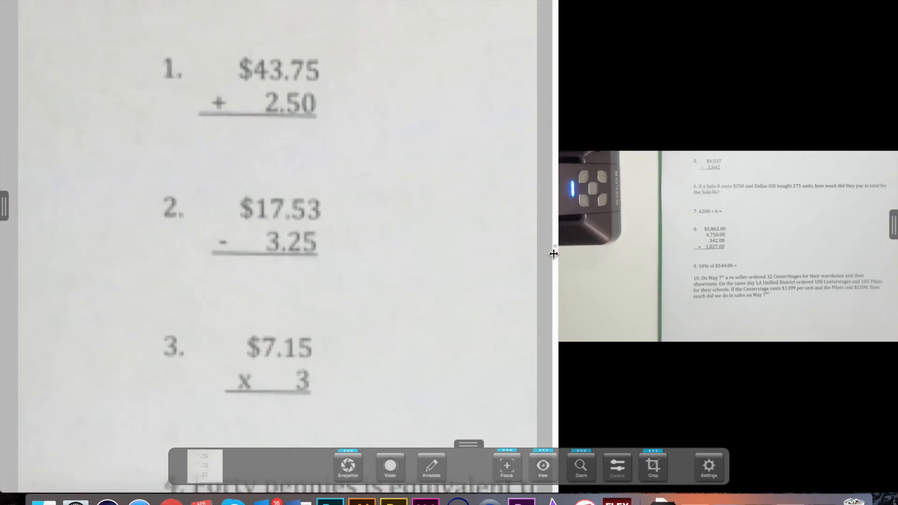
{"action": "left_click", "coordinate": [579, 466]}
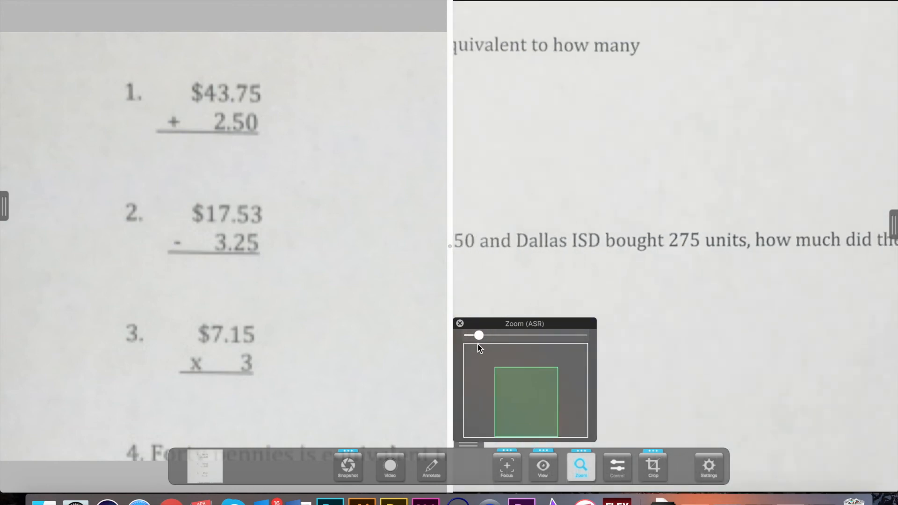
{"action": "left_click", "coordinate": [541, 466]}
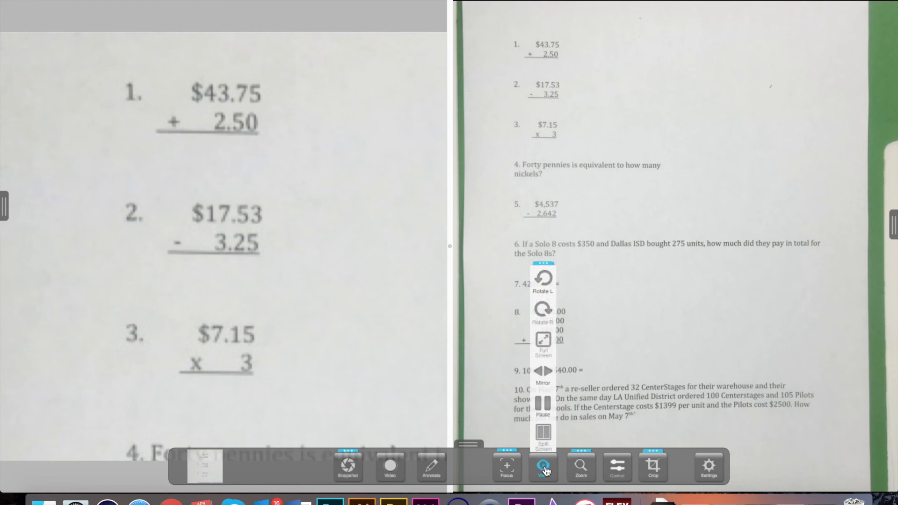
Turn off Split Screen and open the archive folder of saved snapshots.
{"action": "left_click", "coordinate": [542, 466]}
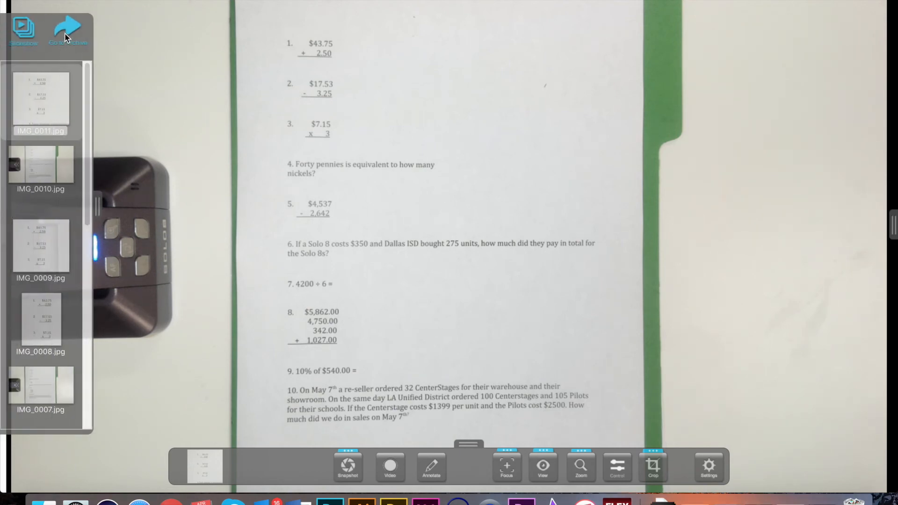
{"action": "left_click", "coordinate": [67, 31]}
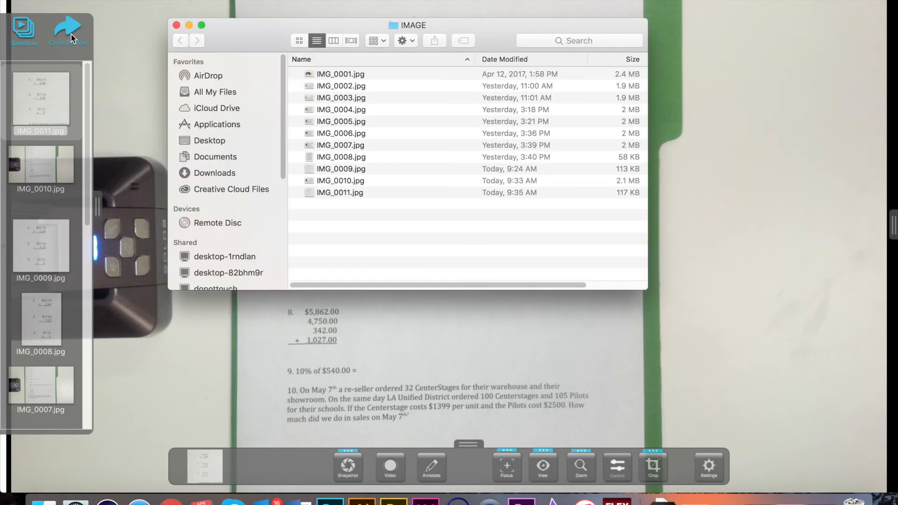
{"action": "mouse_move", "coordinate": [314, 91]}
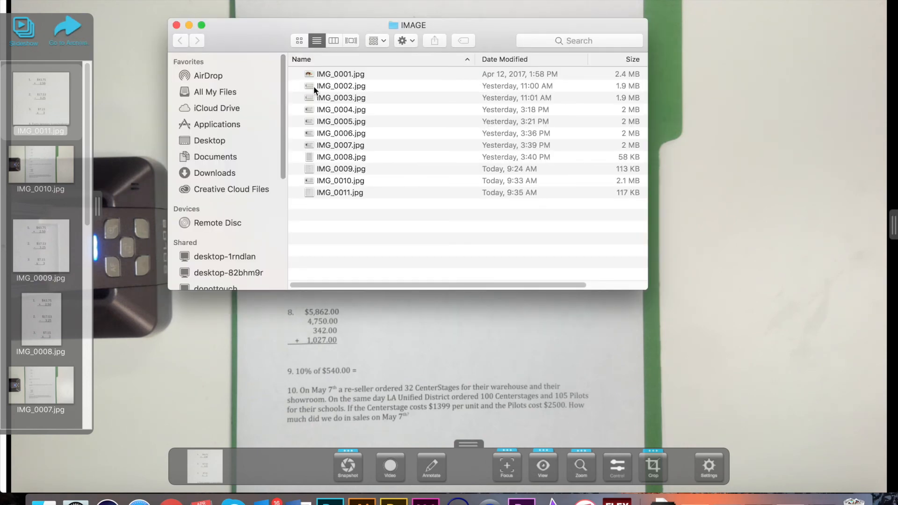
{"action": "mouse_move", "coordinate": [338, 197]}
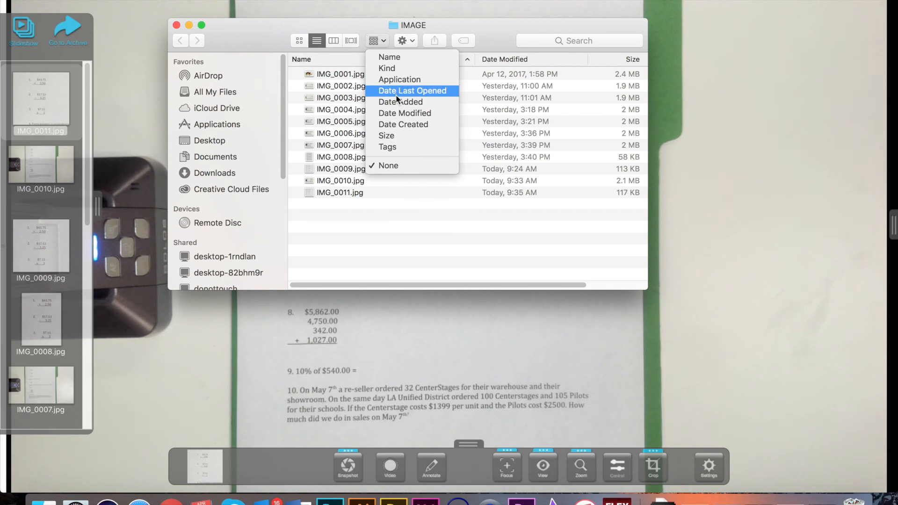
{"action": "mouse_move", "coordinate": [387, 146]}
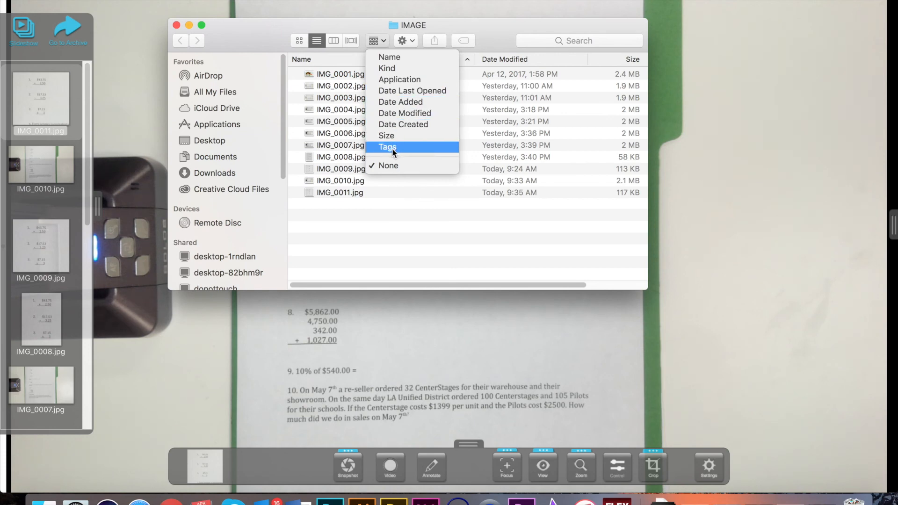
{"action": "mouse_move", "coordinate": [399, 80]}
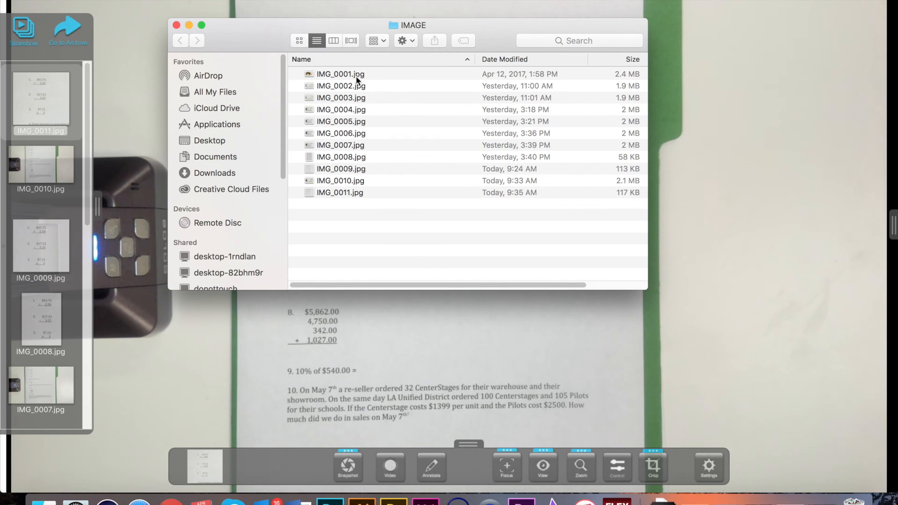
Select snapshots IMG_0002, IMG_0004 and IMG_0005 in the IMAGE folder.
{"action": "left_click", "coordinate": [341, 86]}
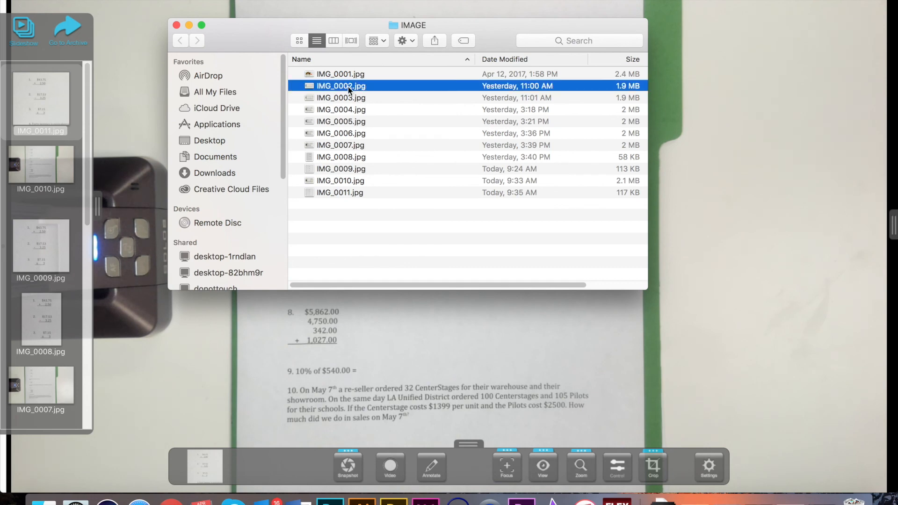
{"action": "left_click", "coordinate": [341, 110]}
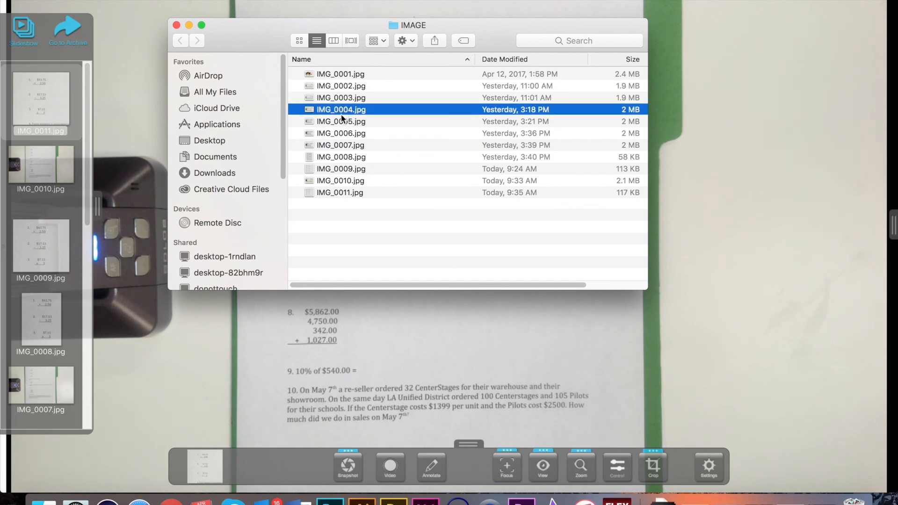
{"action": "left_click", "coordinate": [340, 121]}
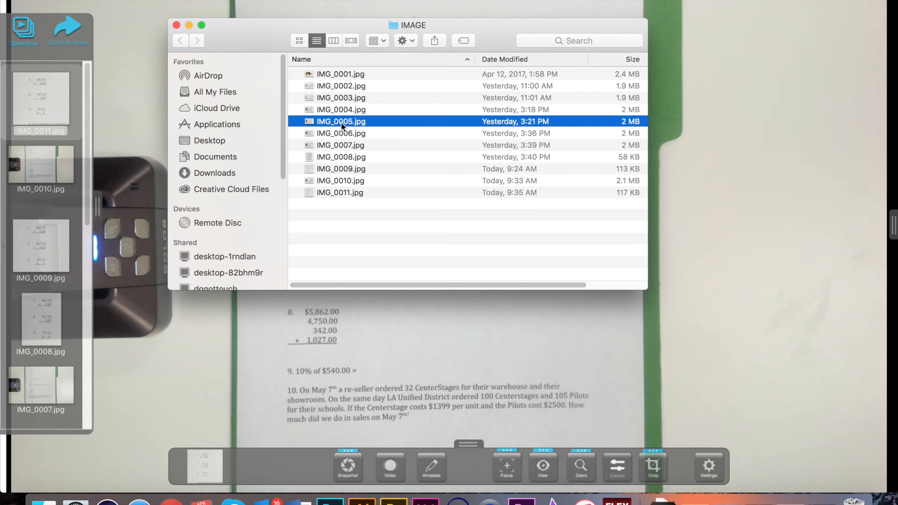
Check IMG_0005.jpg's context menu, then show its Mail, Messages and AirDrop sharing options.
{"action": "right_click", "coordinate": [340, 121]}
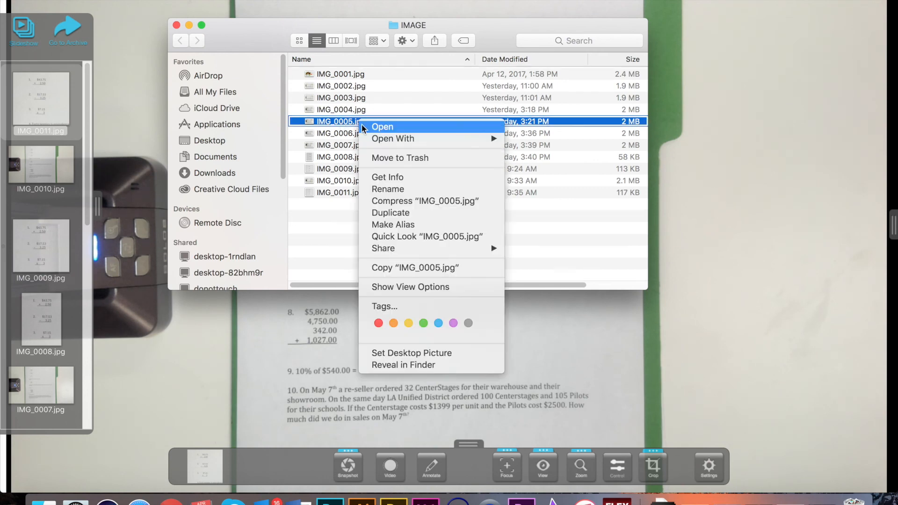
{"action": "mouse_move", "coordinate": [403, 205]}
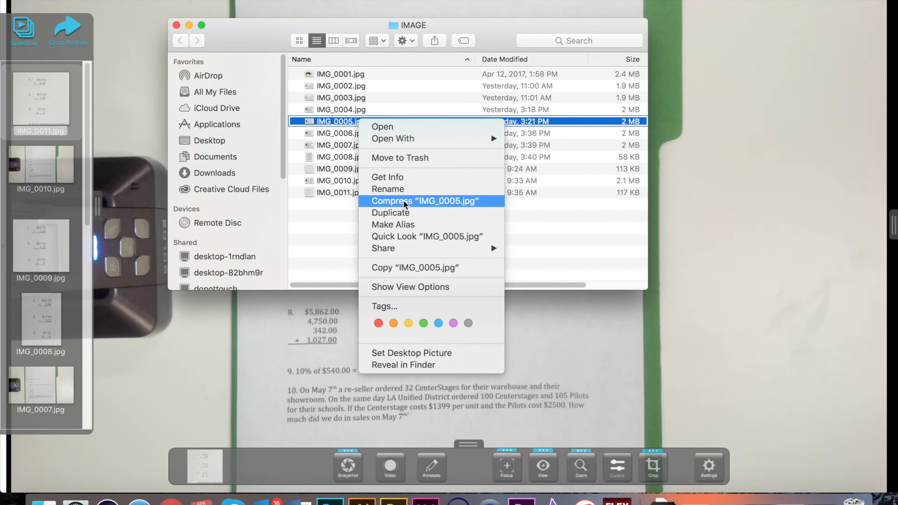
{"action": "mouse_move", "coordinate": [400, 169]}
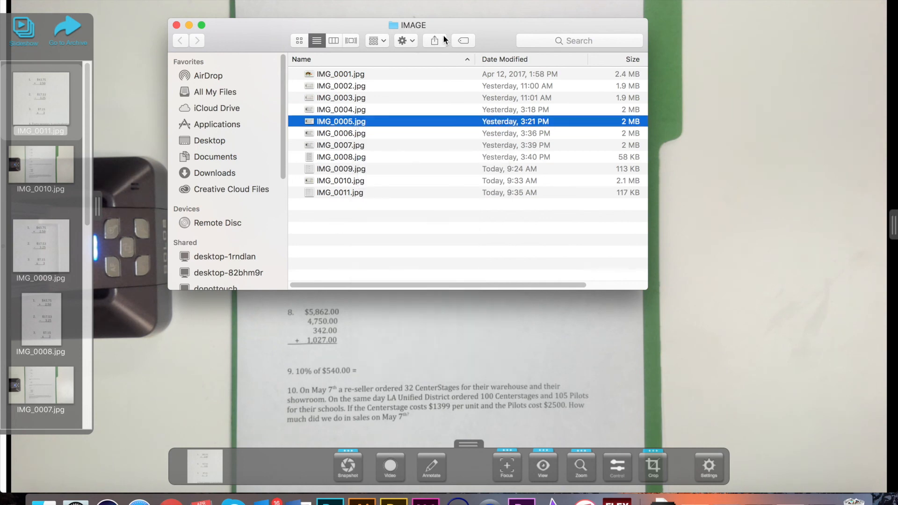
{"action": "left_click", "coordinate": [433, 41]}
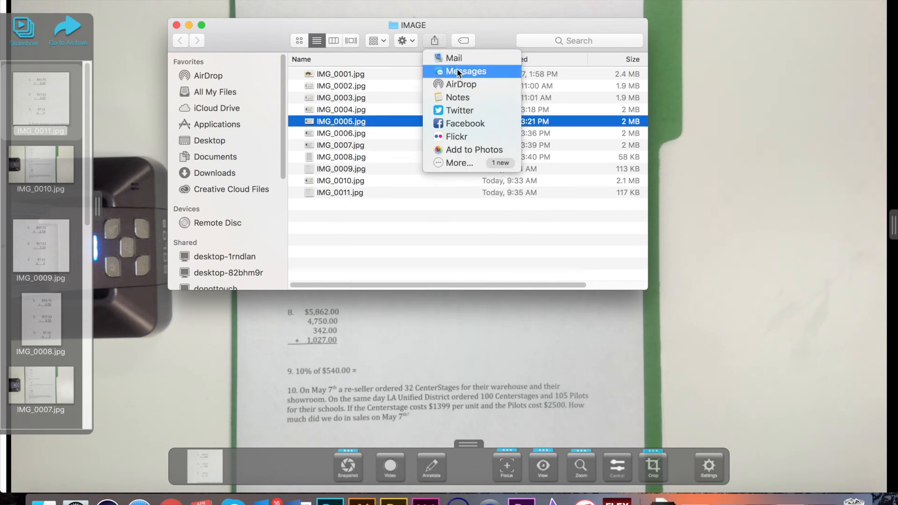
{"action": "mouse_move", "coordinate": [462, 150]}
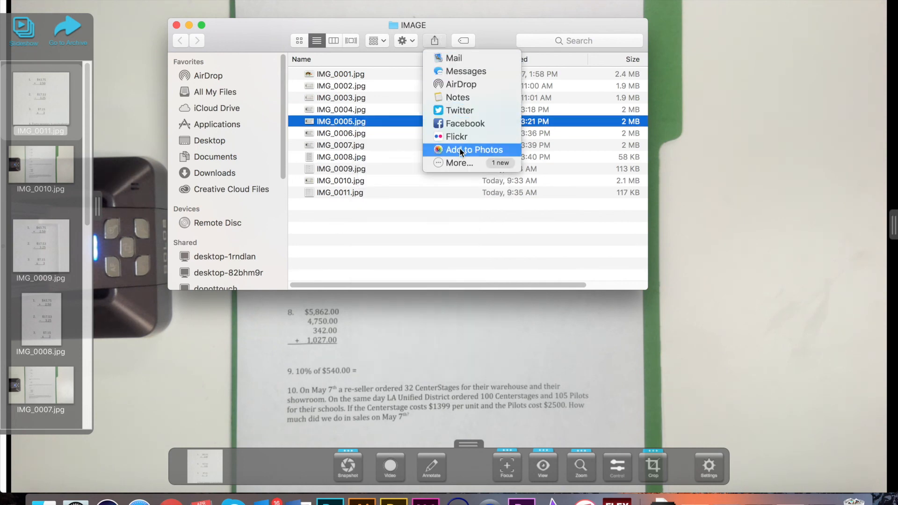
{"action": "mouse_move", "coordinate": [456, 97]}
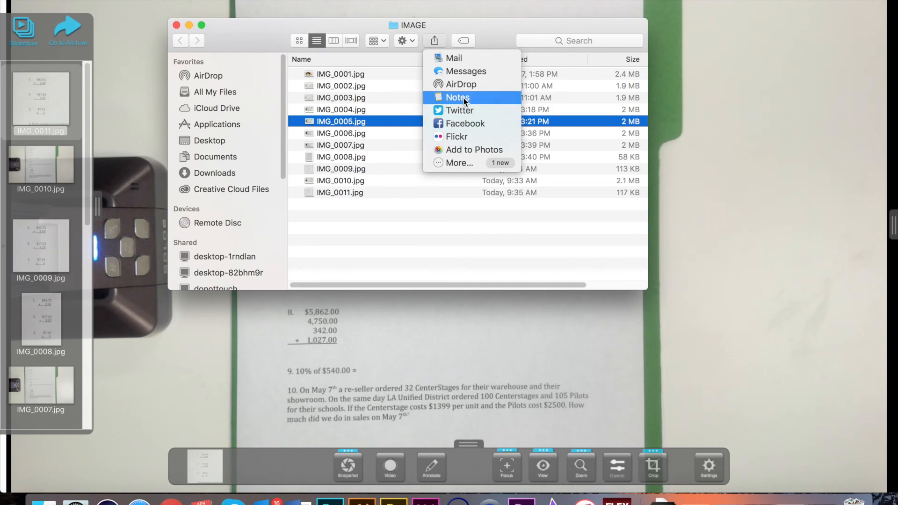